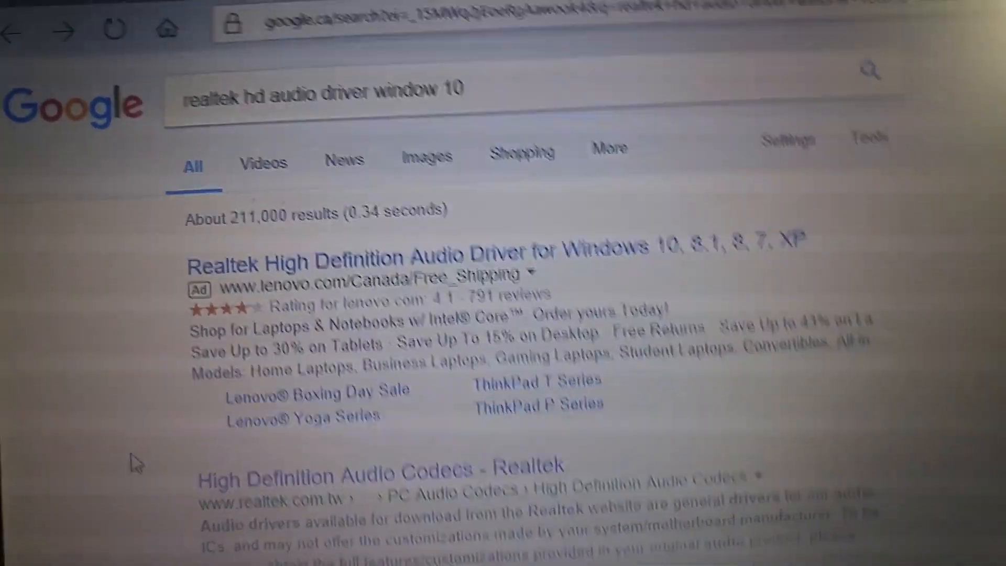
Scroll the Google results and open the 'High Definition Audio Codecs - Realtek' link
scroll("down", 3)
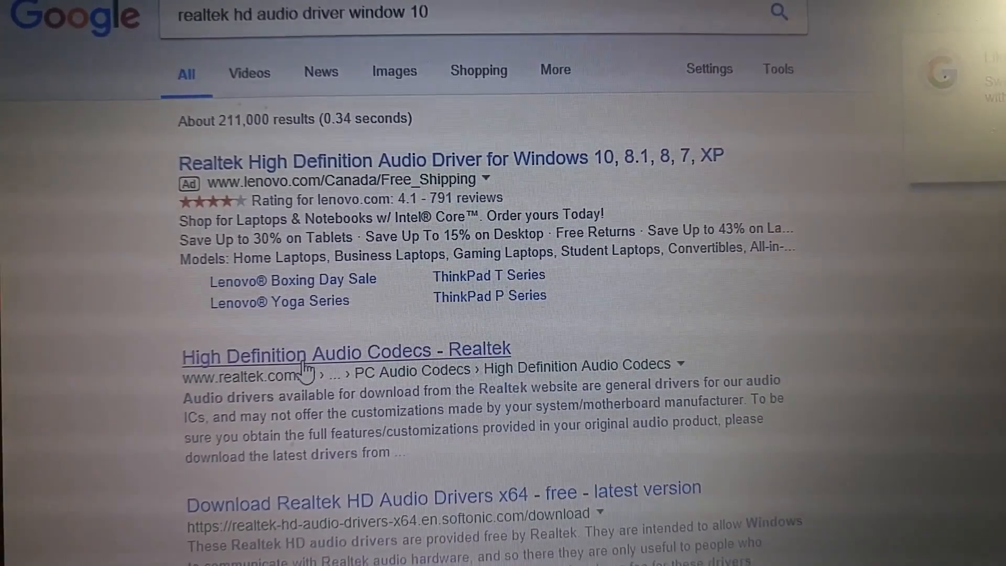
left_click(346, 350)
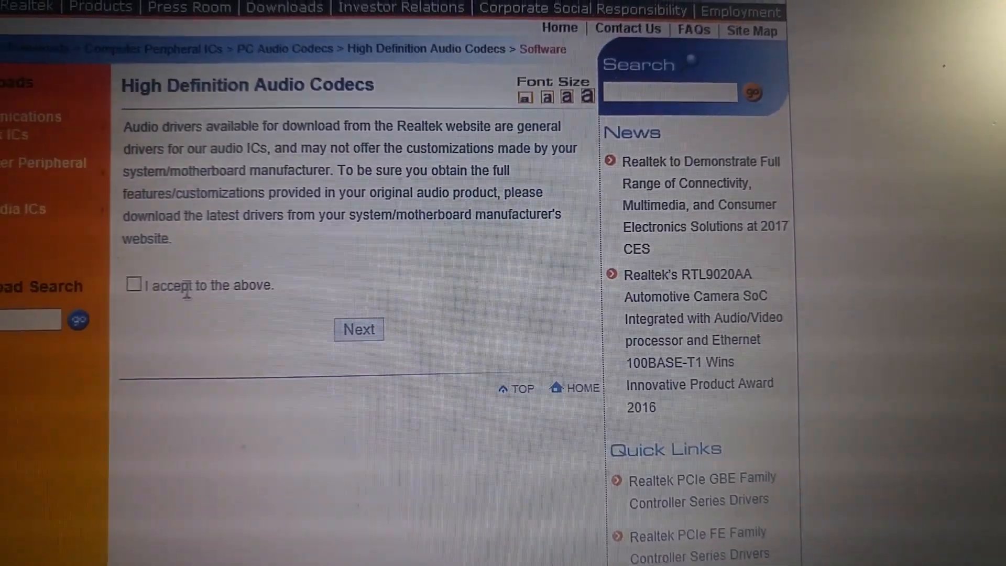
Accept the Realtek driver disclaimer ('I accept to the above') and continue
left_click(134, 289)
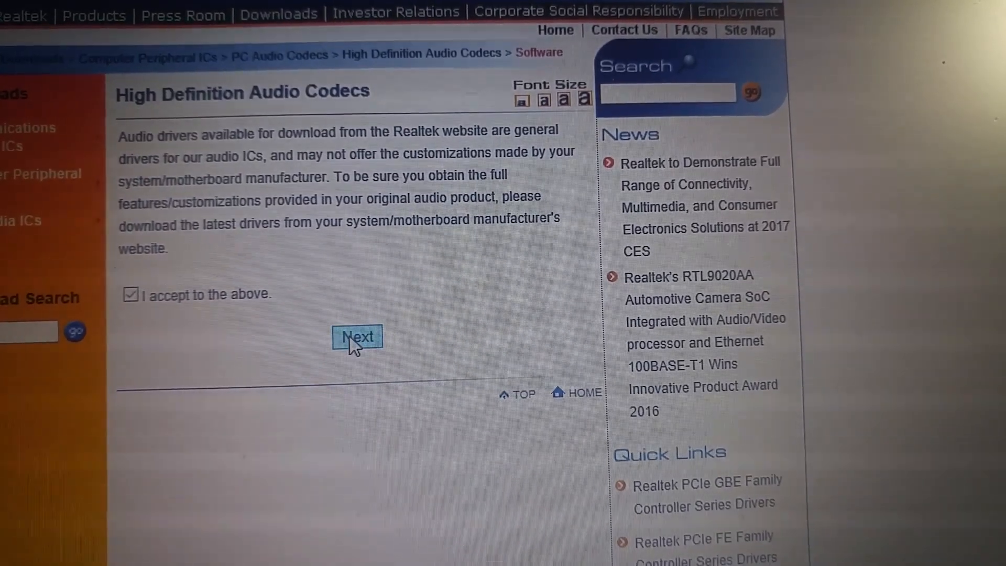
left_click(357, 337)
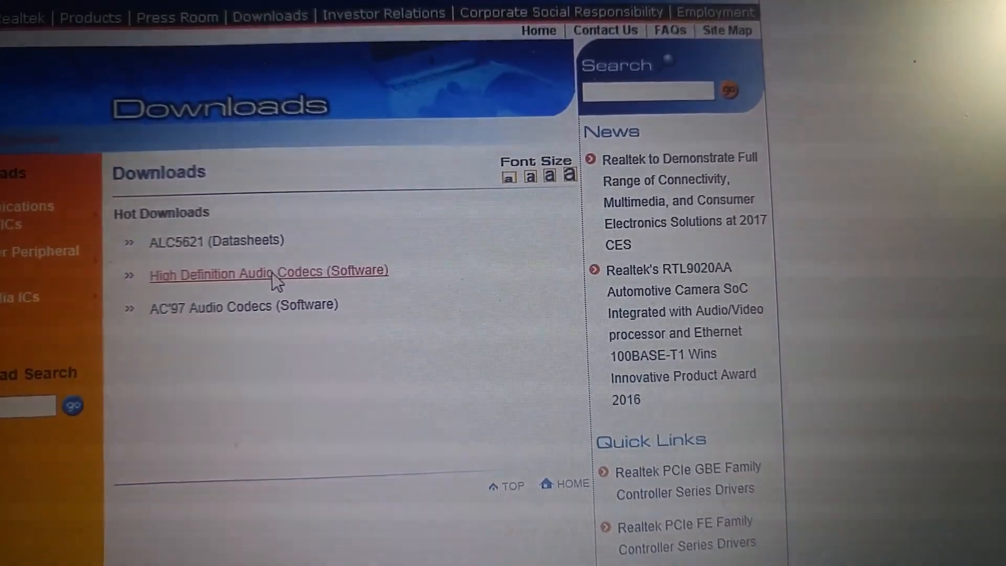
Open 'High Definition Audio Codecs (Software)' from the Hot Downloads list
left_click(268, 271)
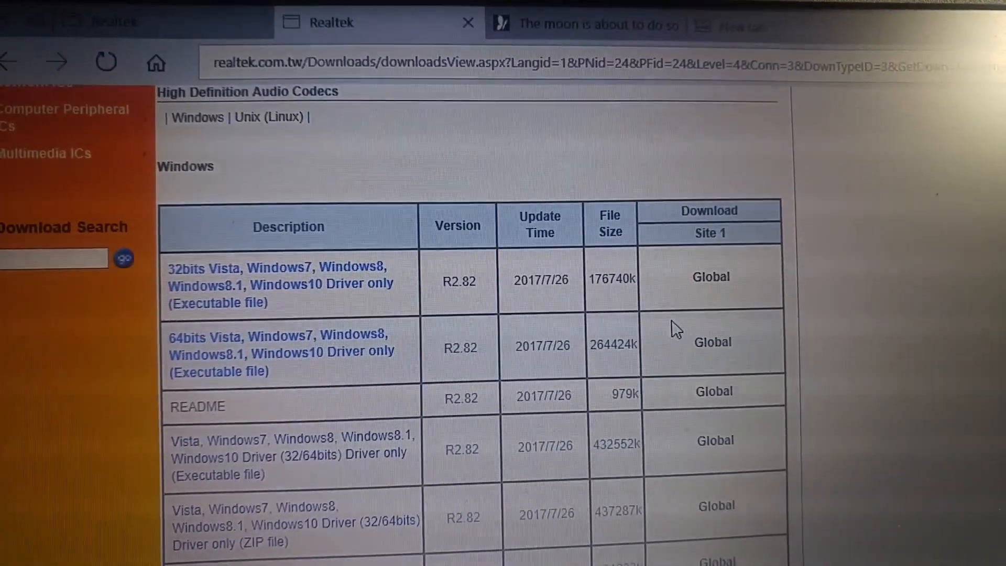
Scroll down to the Windows table listing the 32-bit and 64-bit R2.82 drivers
scroll("down", 3)
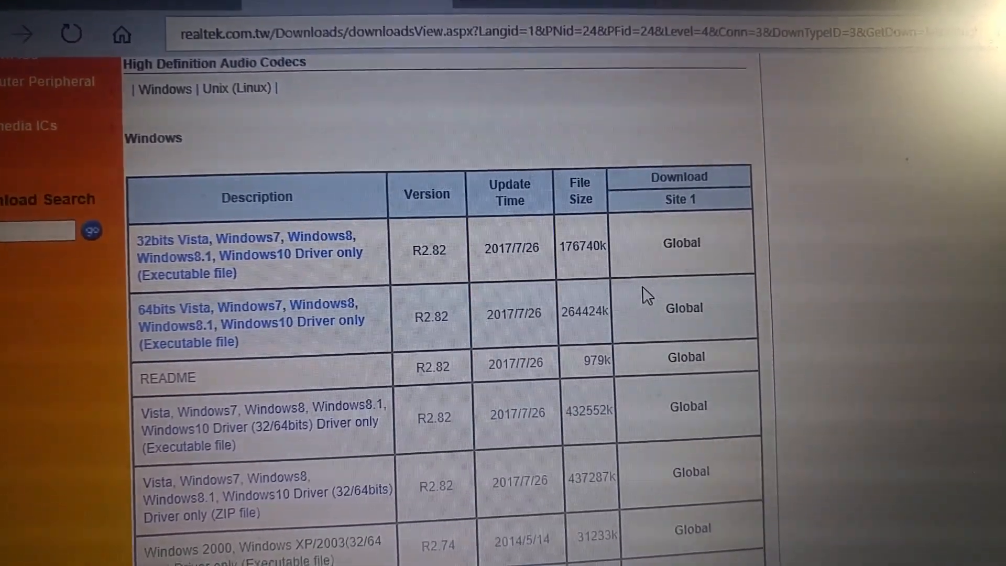